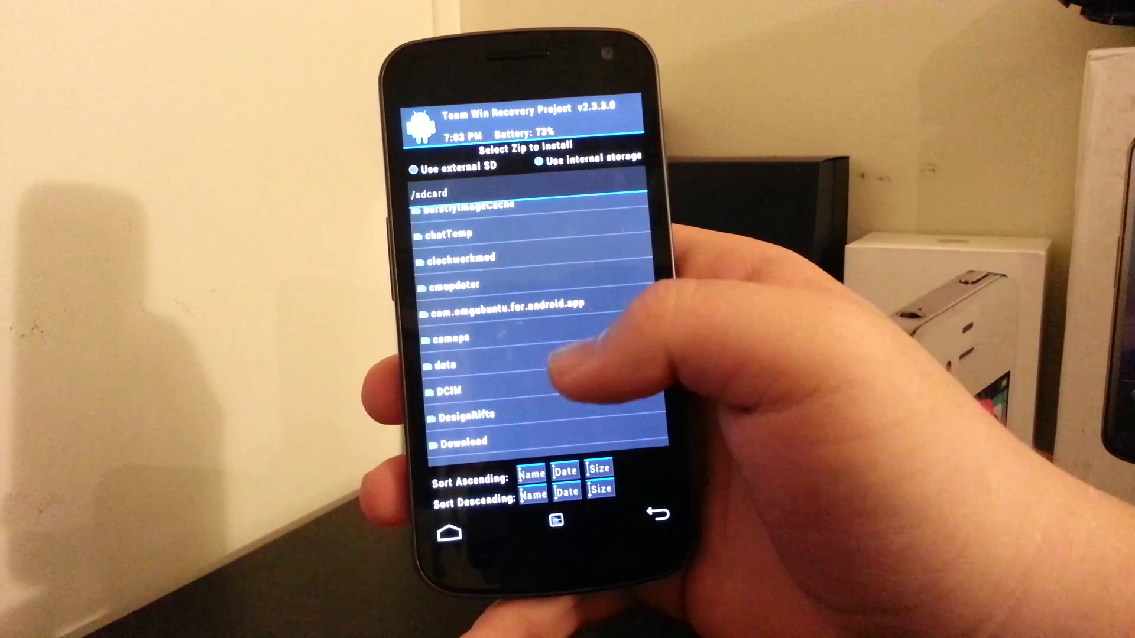
Tap Install in TWRP to browse internal storage for the ROM zip
click(462, 440)
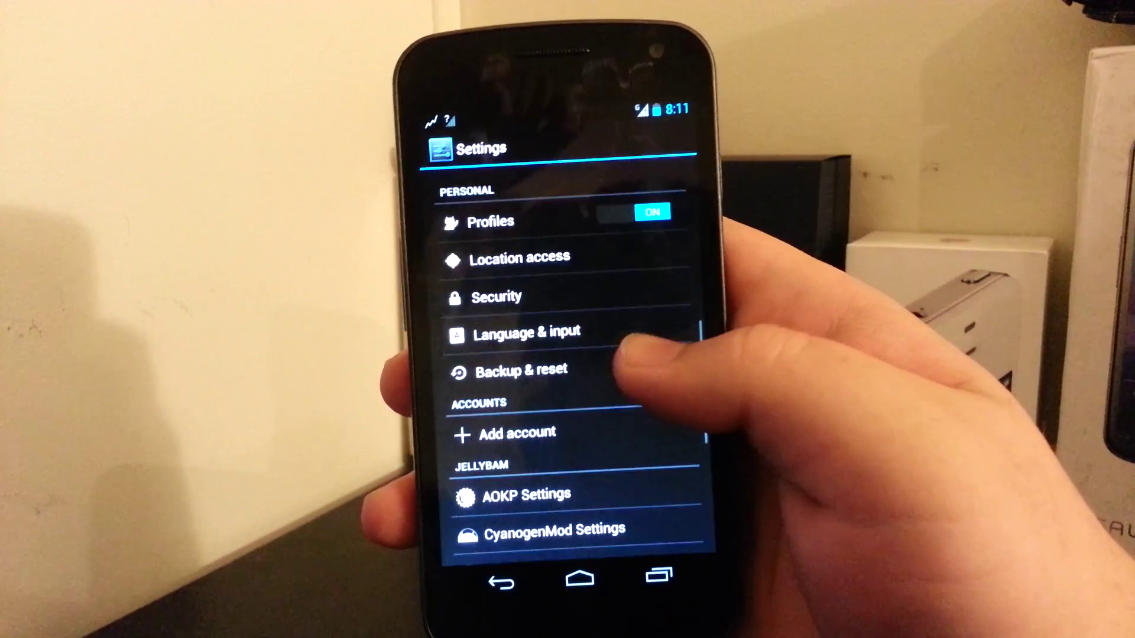
Scroll through About phone to Android 4.2.1 and the JellyBam version
scroll(down, 3)
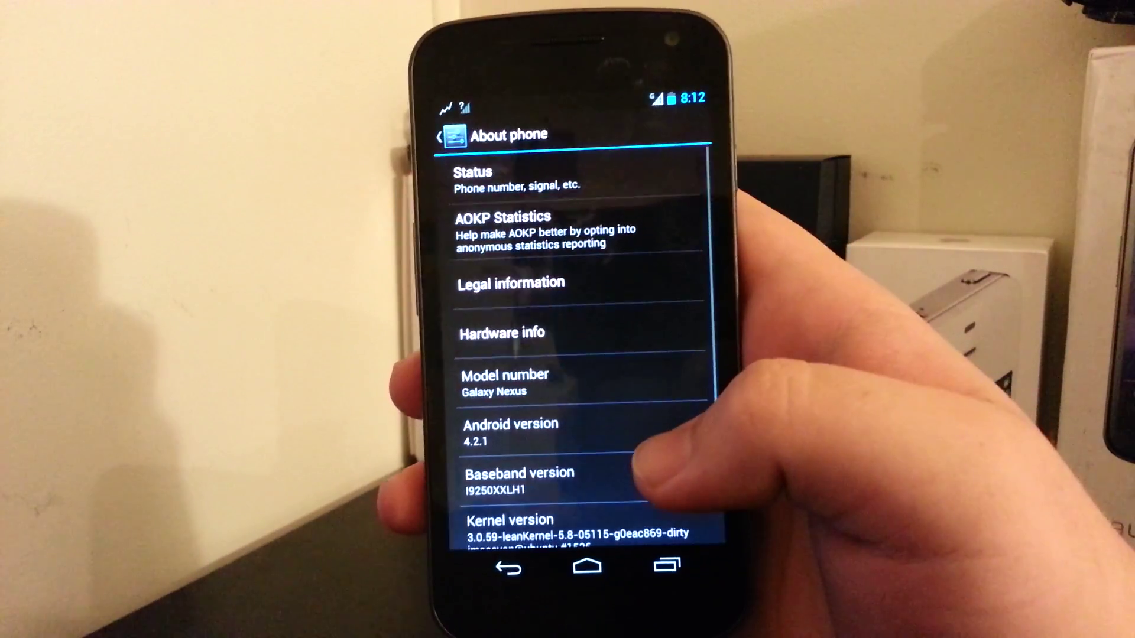
scroll(down, 3)
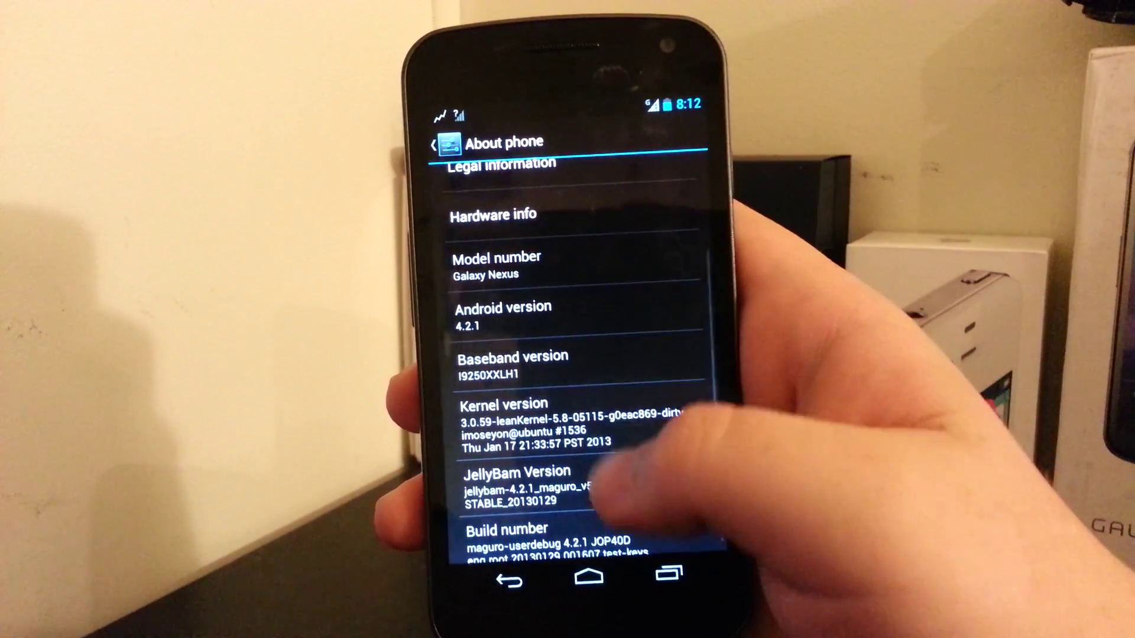